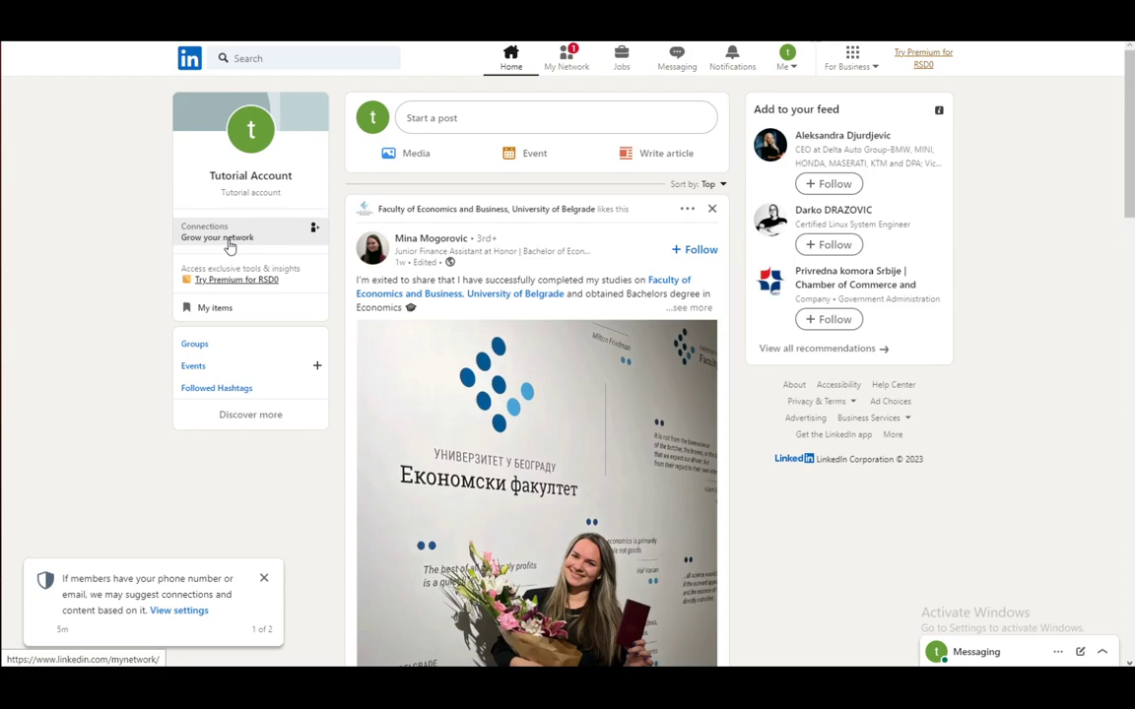
pyautogui.click(784, 59)
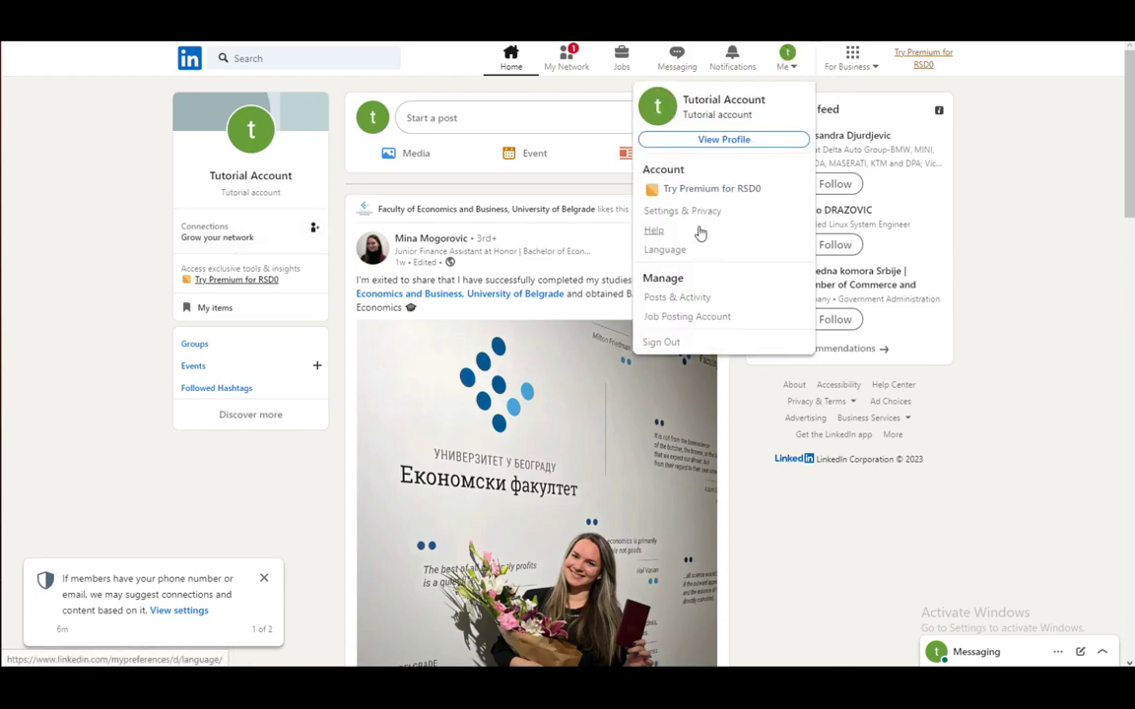
pyautogui.click(679, 210)
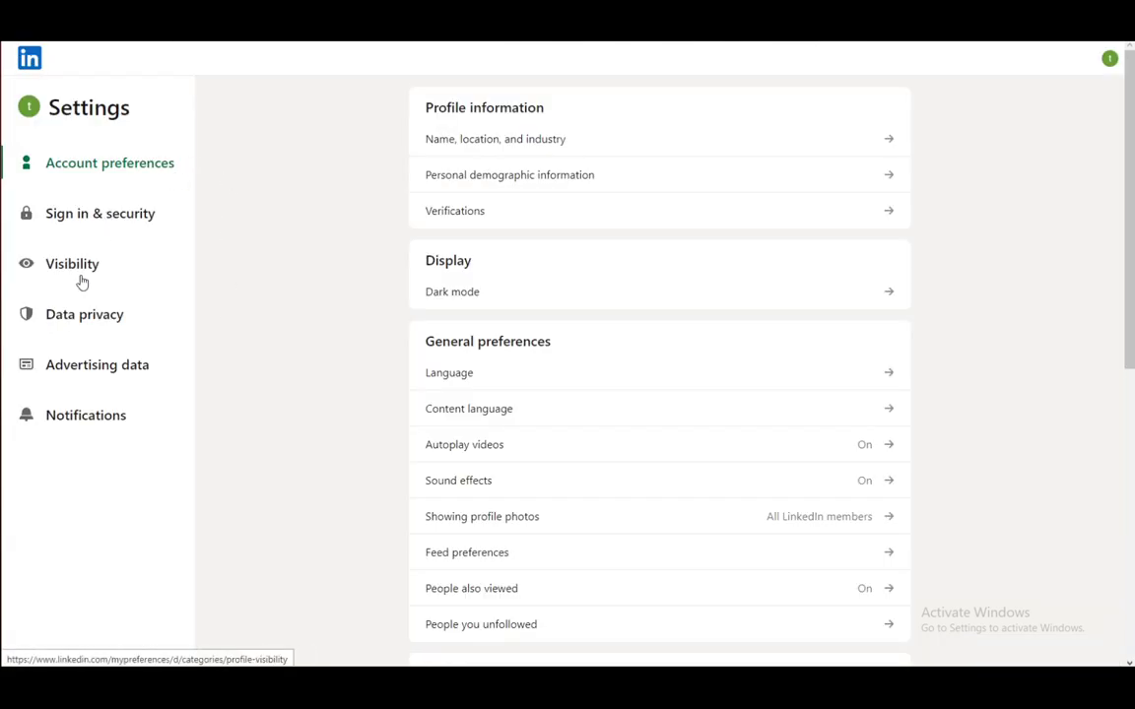
pyautogui.click(71, 264)
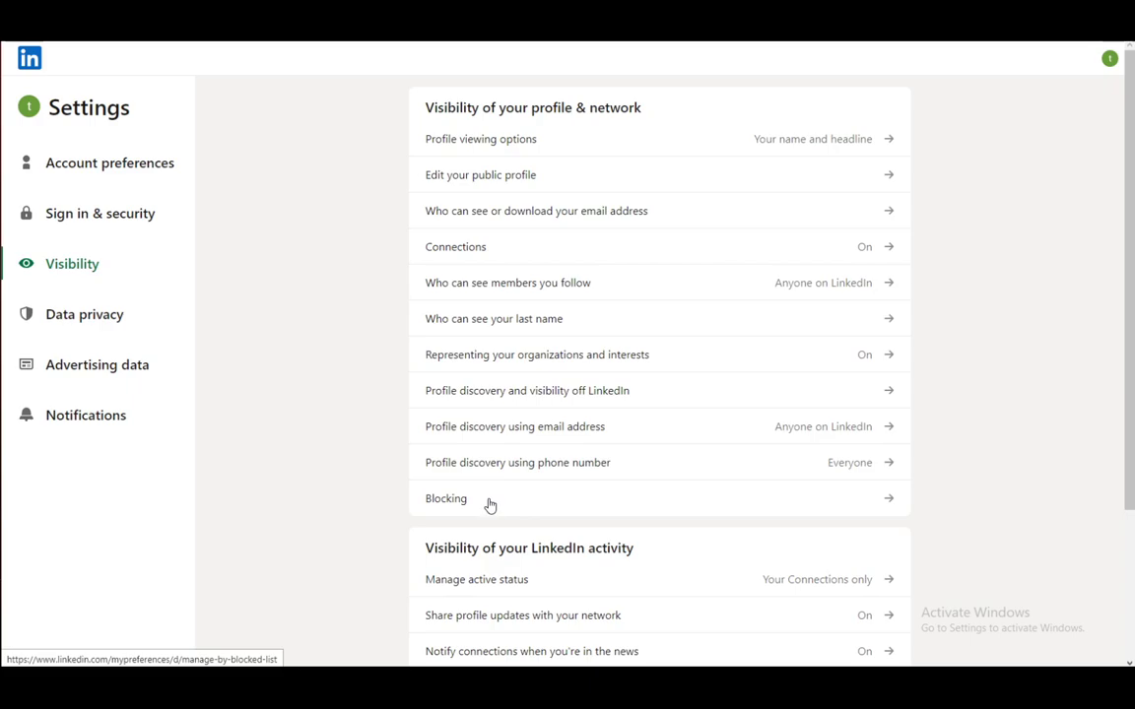
pyautogui.click(446, 499)
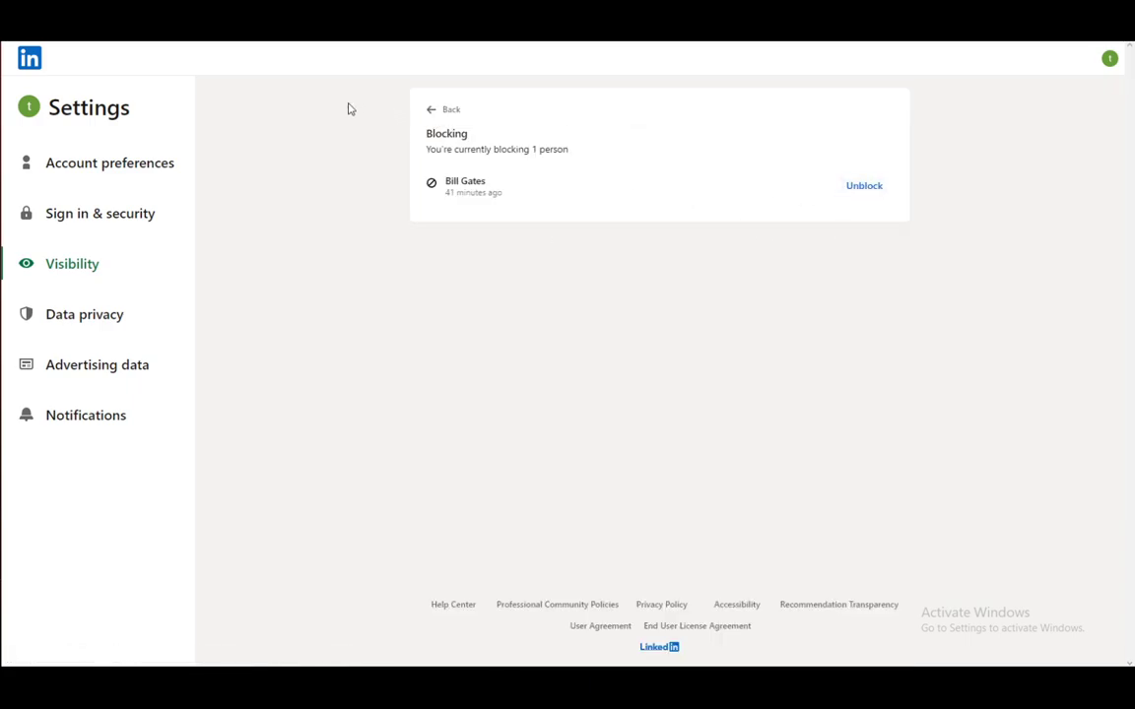
pyautogui.moveTo(44, 61)
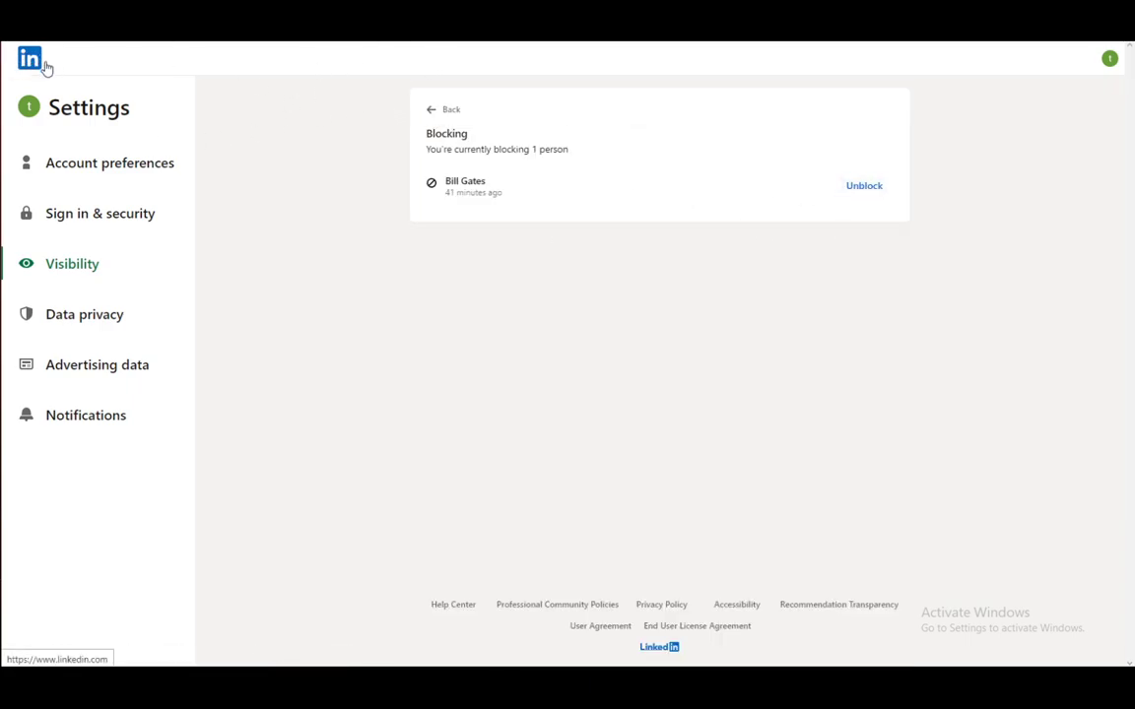
pyautogui.click(26, 61)
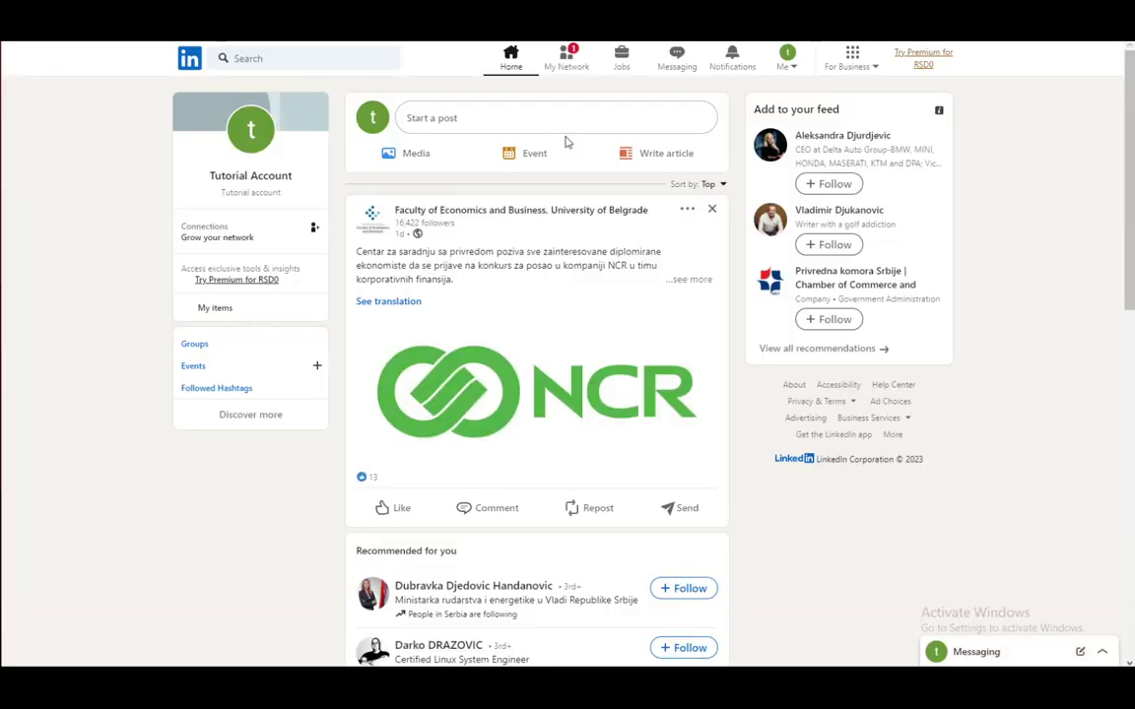